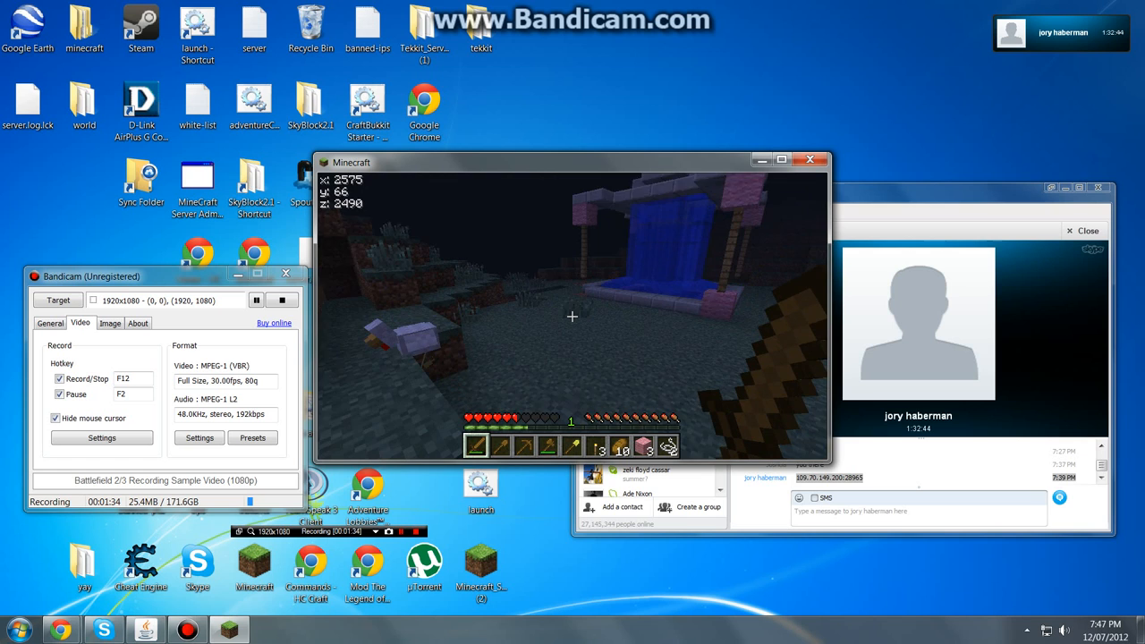
pyautogui.write('/tpa jsam0')
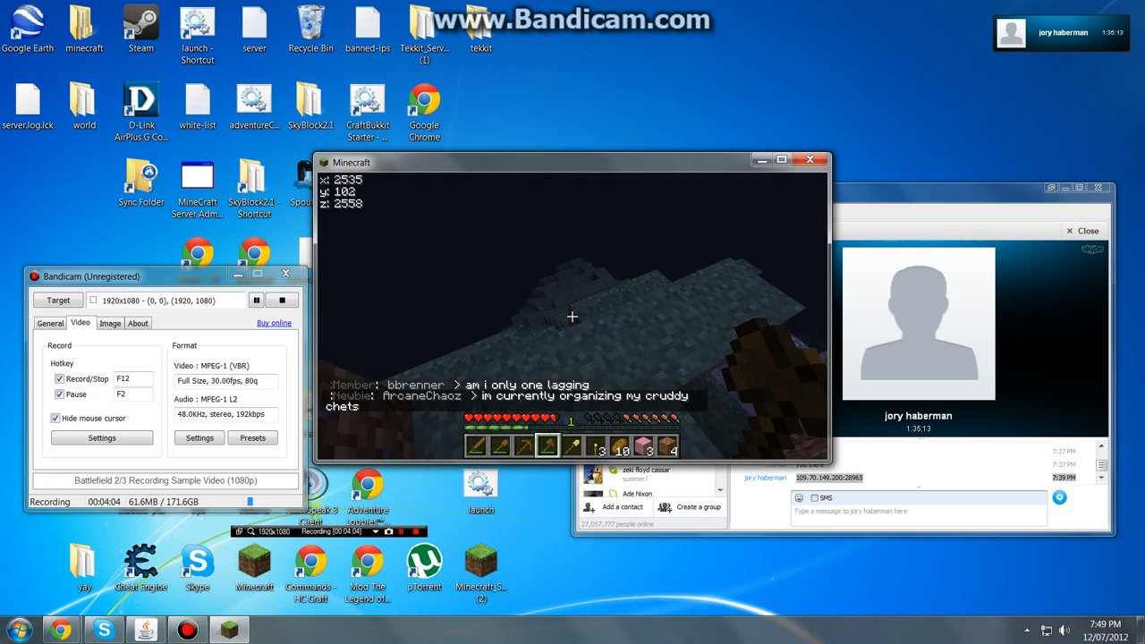
# Step: Send another /tpa teleport request to the fellow player
pyautogui.write('/tpa jsa')
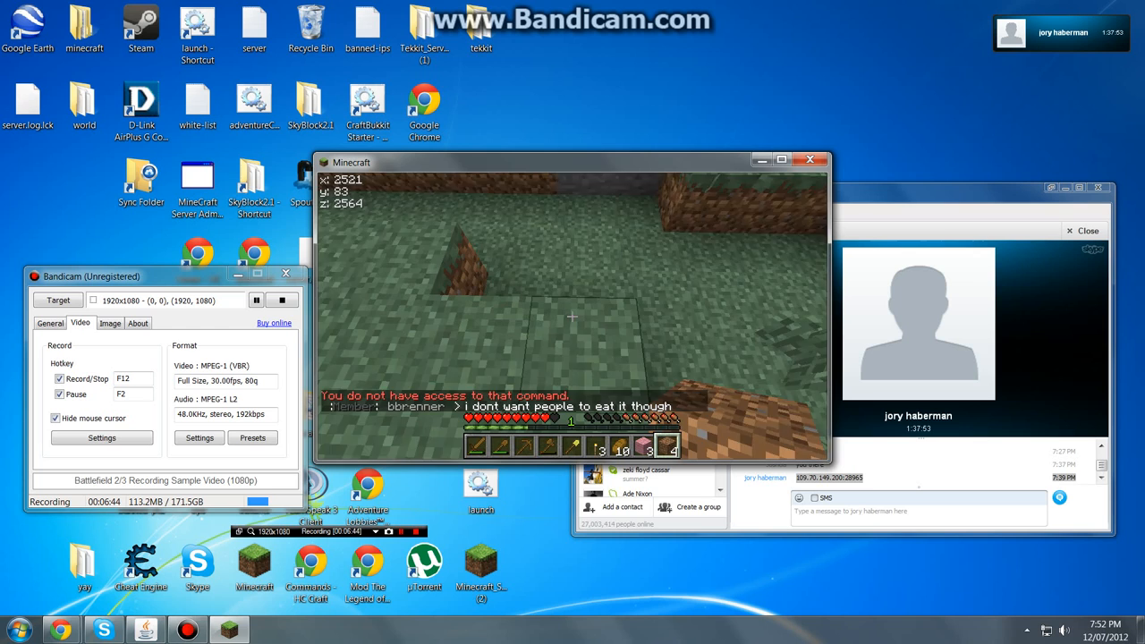
# Step: Attempt a server command that is refused for lack of permission
pyautogui.press('e')
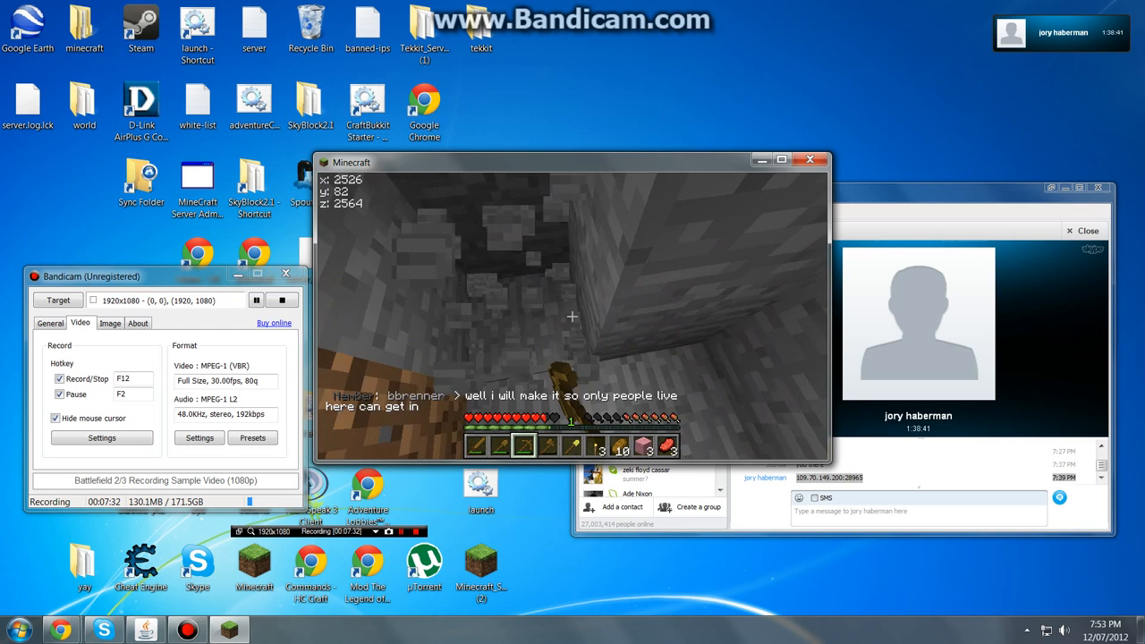
# Step: Bring up the inventory and crafting grid to review gathered supplies
pyautogui.press('e')
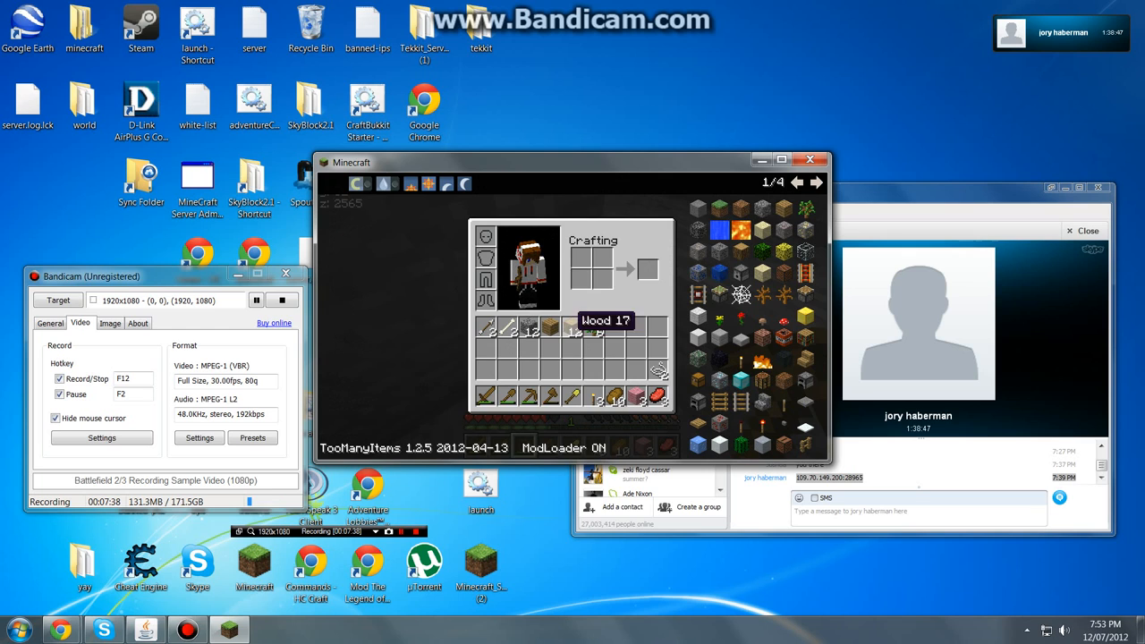